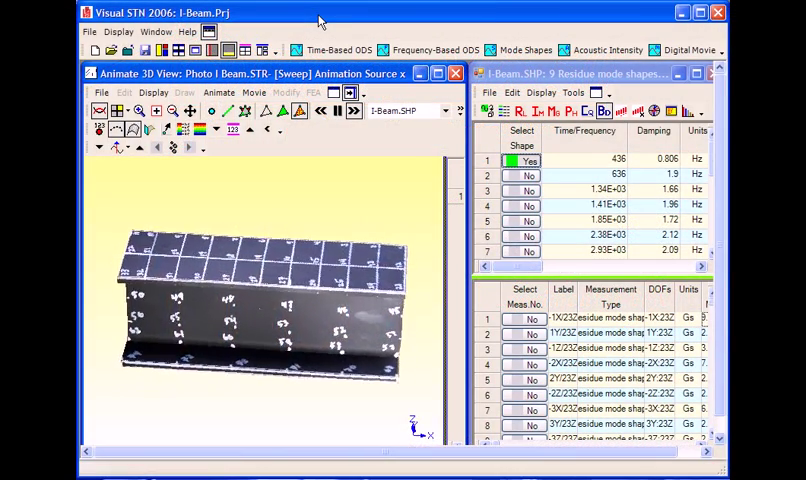
Cycle the I-beam rendering from shaded solid to see-through wireframe to translucent red surfaces
{"action": "left_click", "coordinate": [230, 110]}
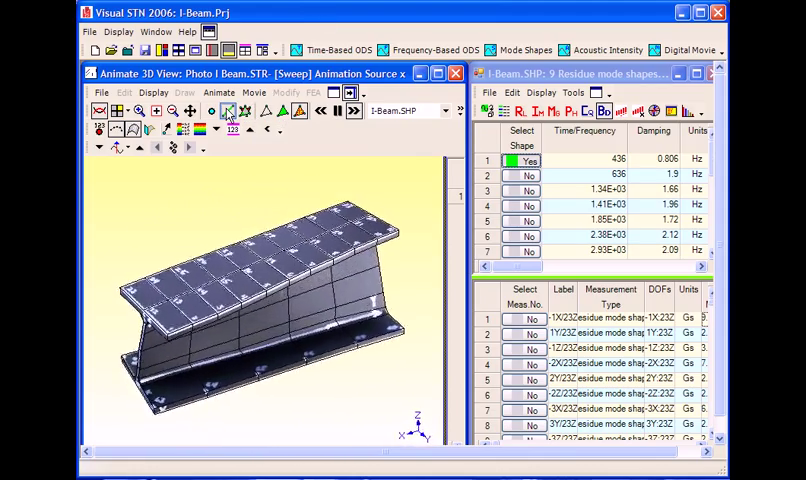
{"action": "left_click", "coordinate": [228, 110]}
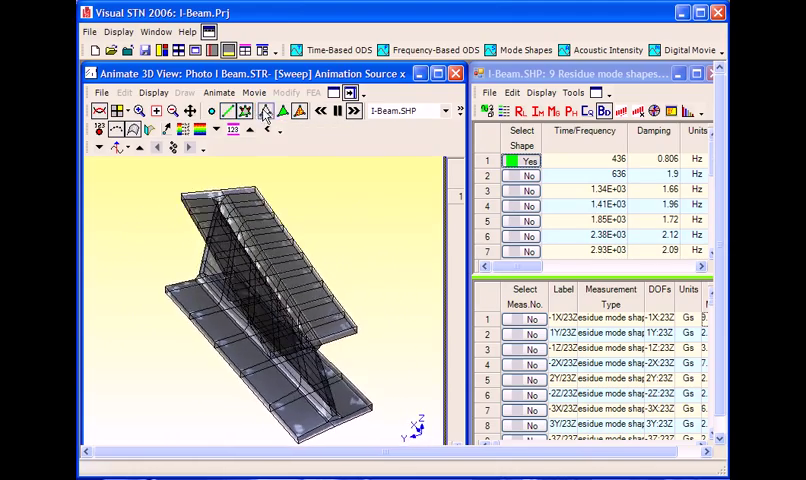
{"action": "left_click", "coordinate": [276, 112]}
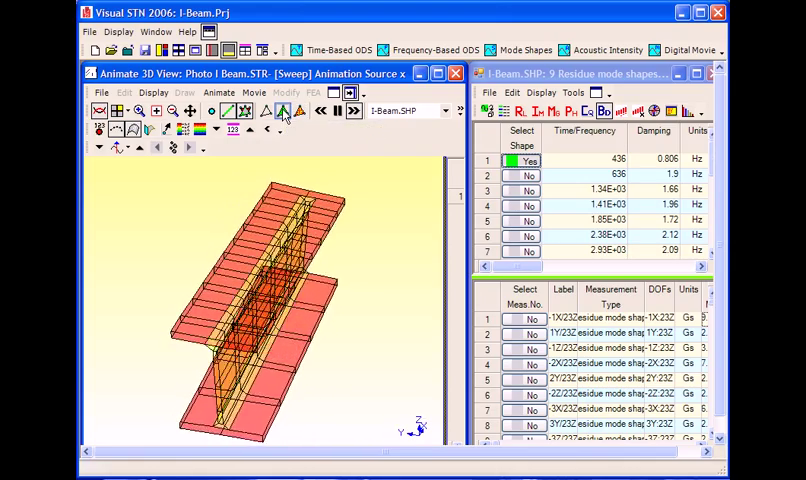